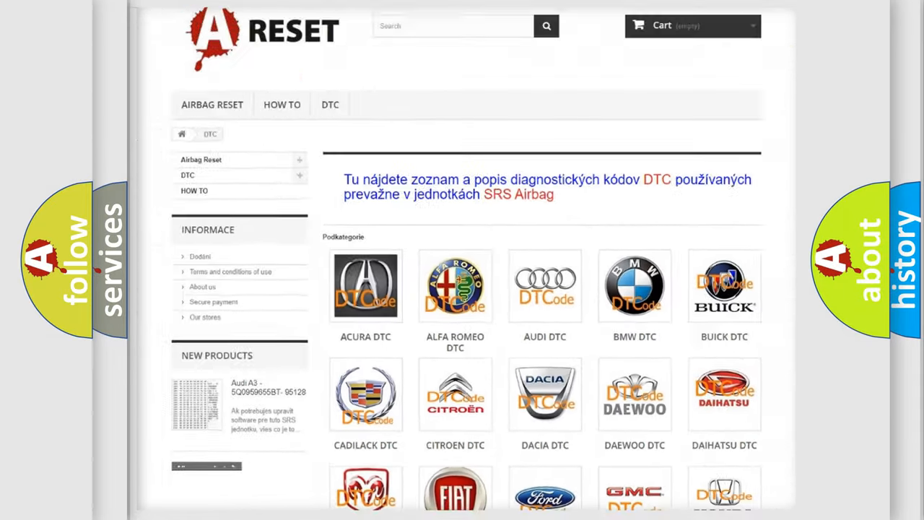
Step: Open the Jeep DTC tile and scroll through the trouble-code list, then back to the top
scroll(down, 3)
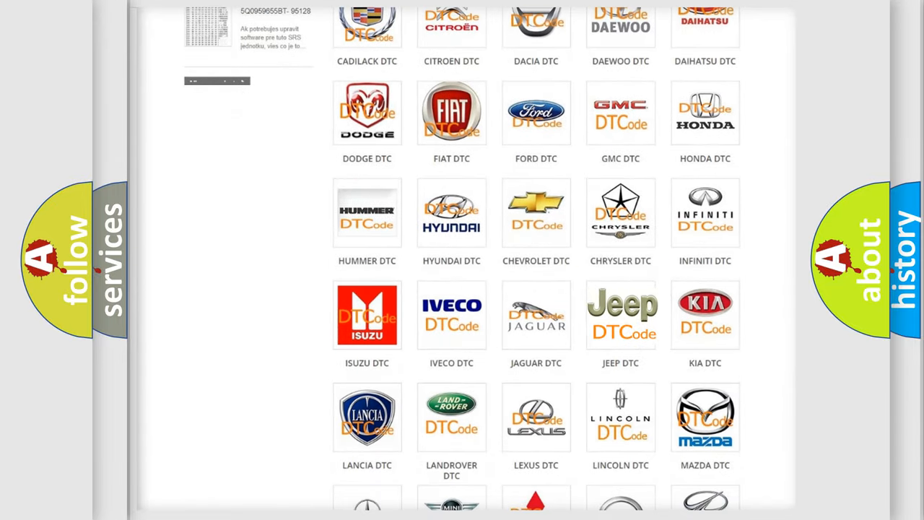
click(620, 314)
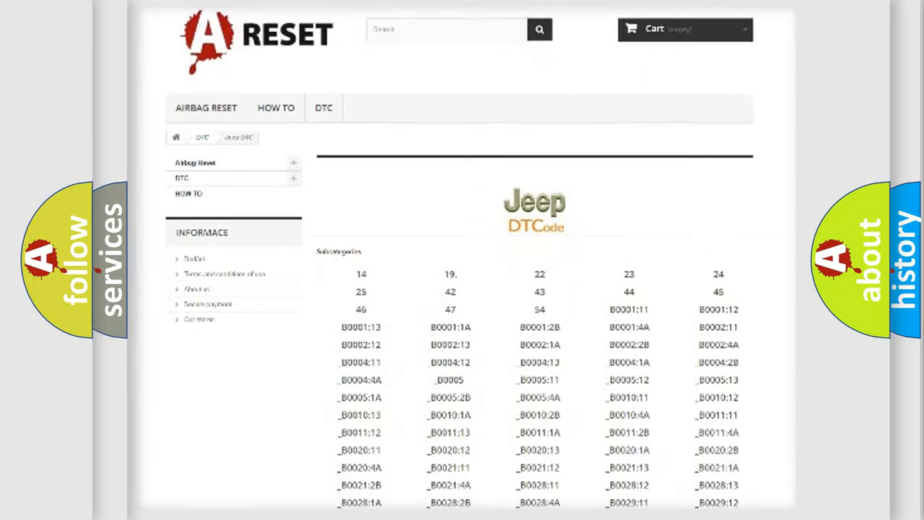
scroll(down, 3)
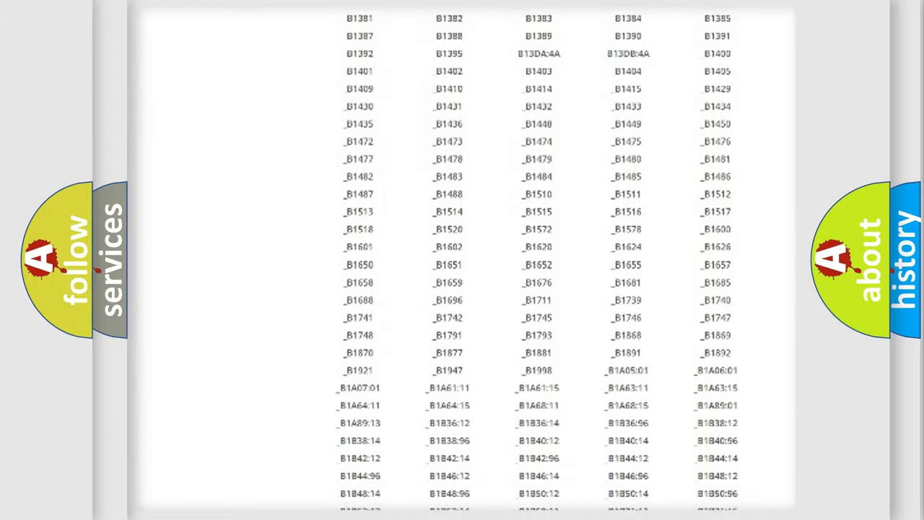
scroll(up, 3)
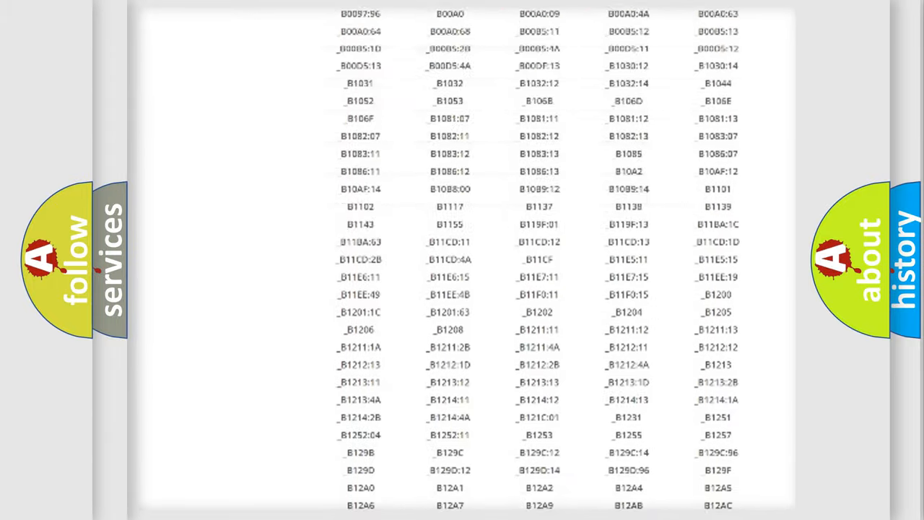
scroll(up, 3)
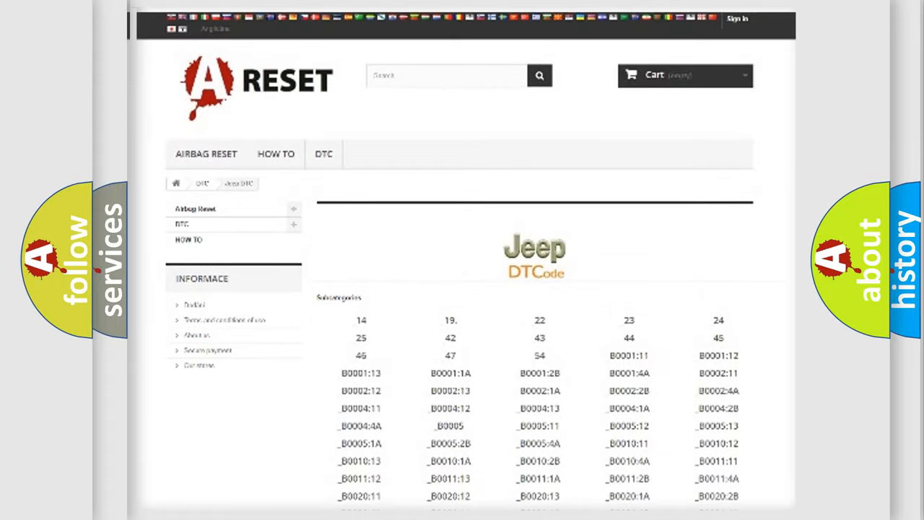